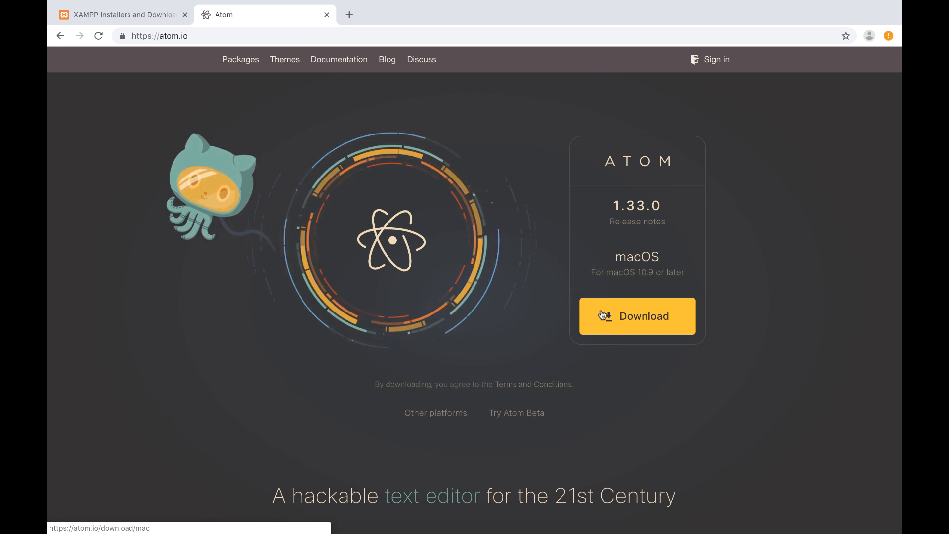
mouse_move(161, 29)
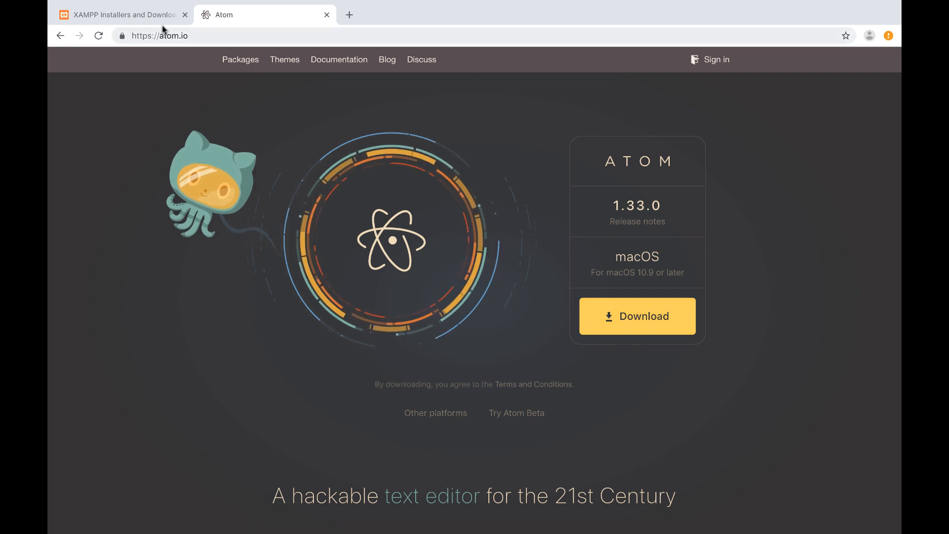
Step: From the XAMPP page, open the 'other versions' download page on Apache Friends
left_click(118, 15)
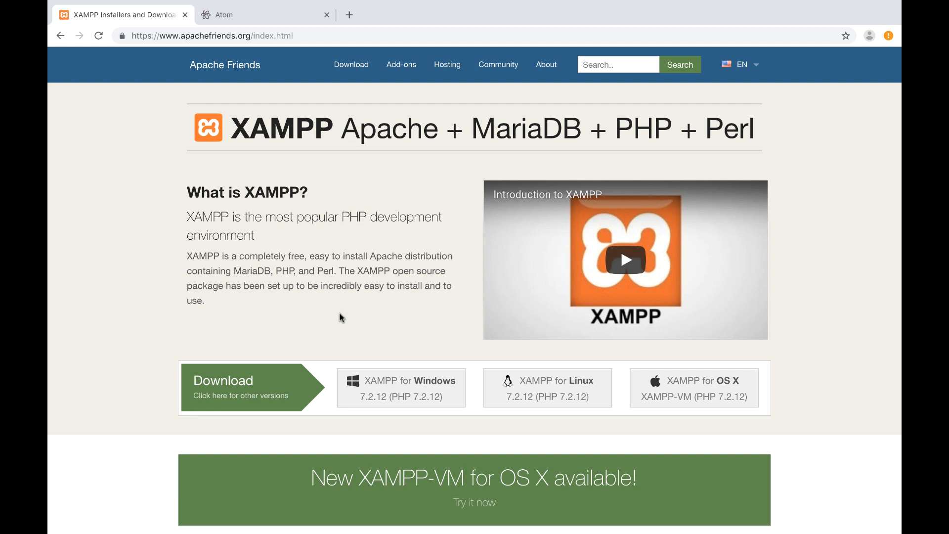
mouse_move(252, 302)
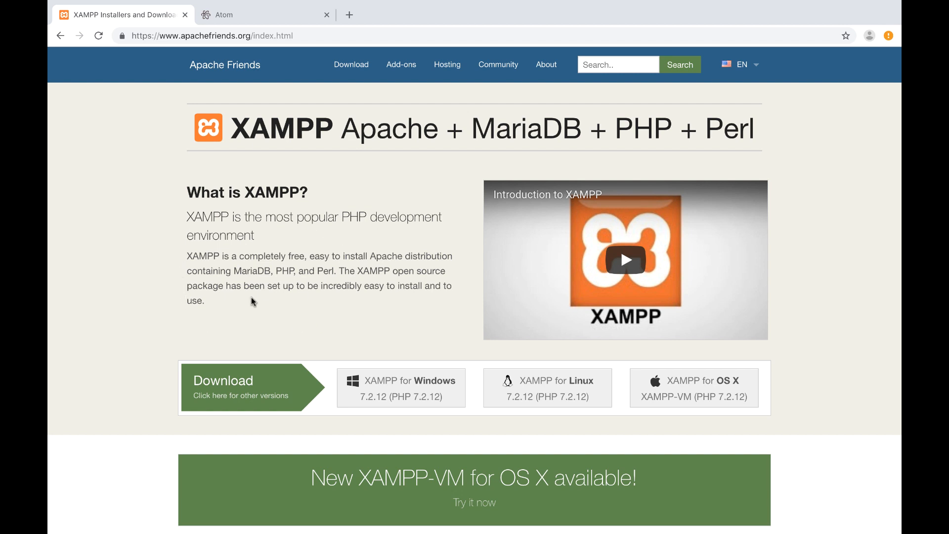
mouse_move(408, 135)
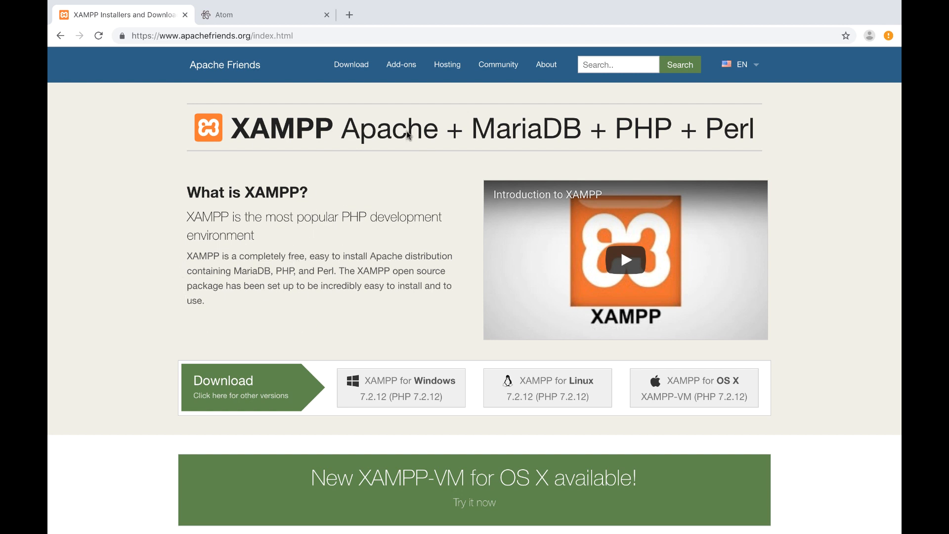
mouse_move(410, 157)
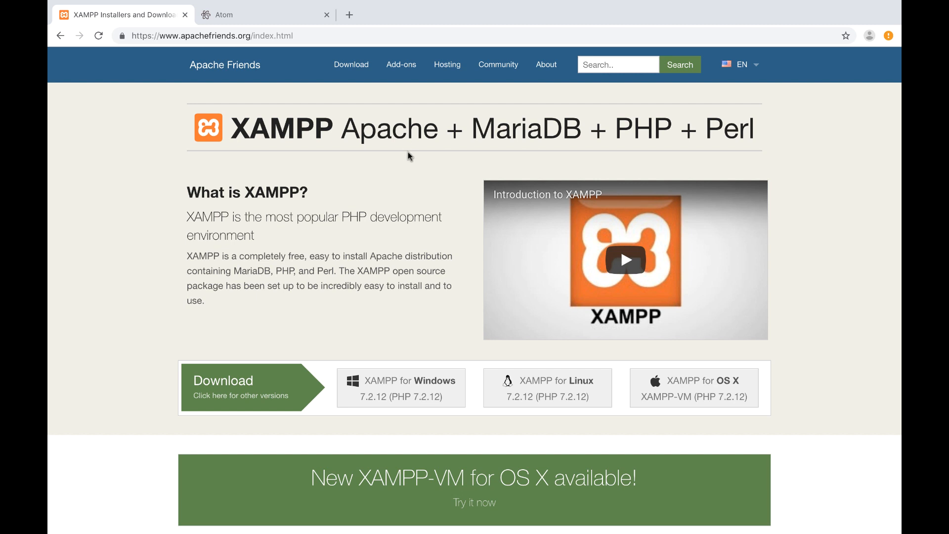
mouse_move(437, 119)
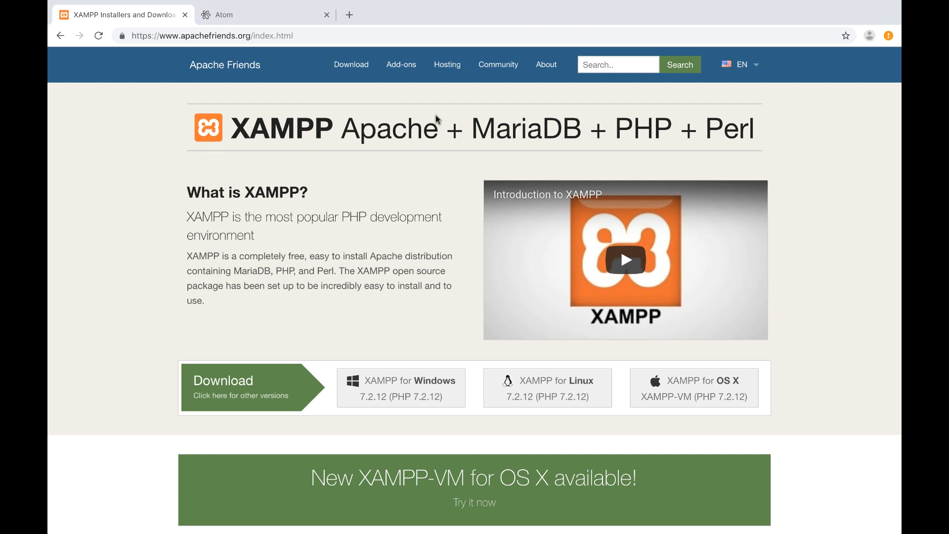
mouse_move(648, 128)
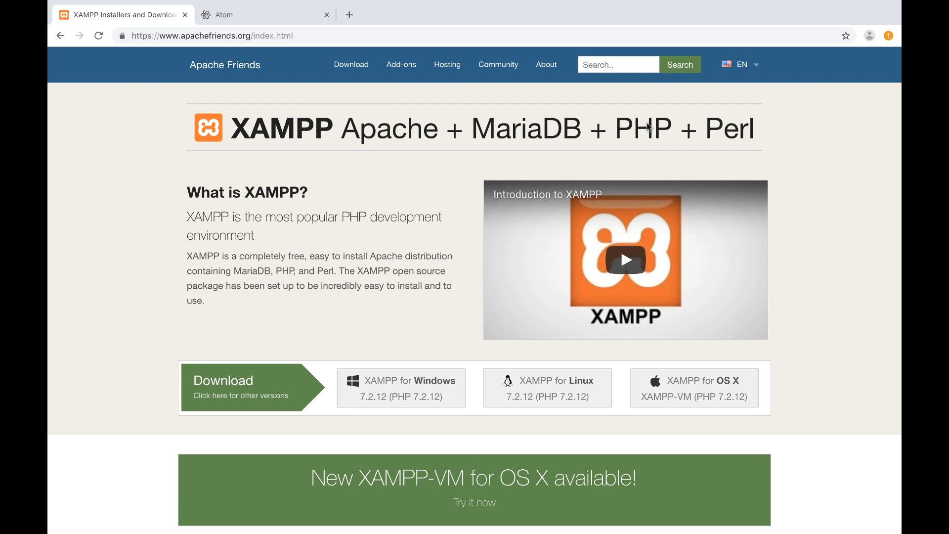
mouse_move(749, 144)
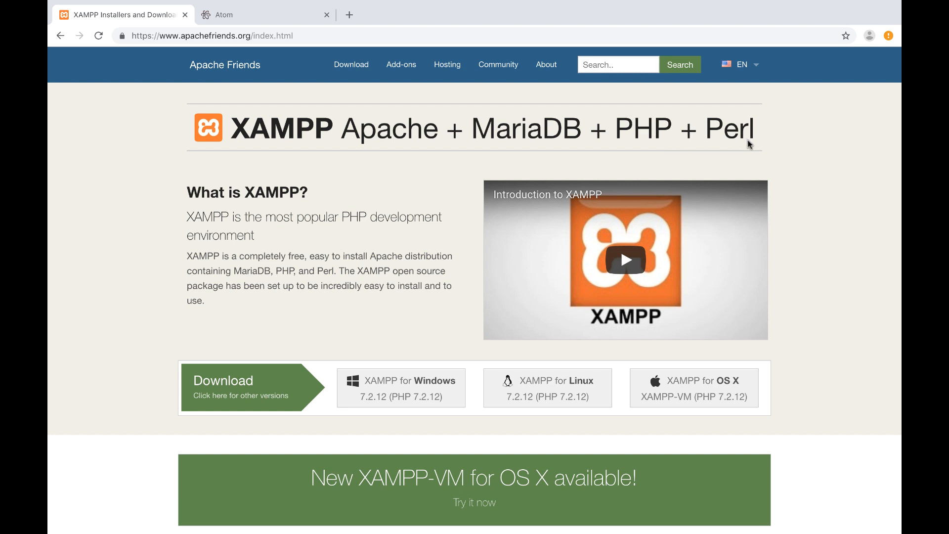
mouse_move(559, 205)
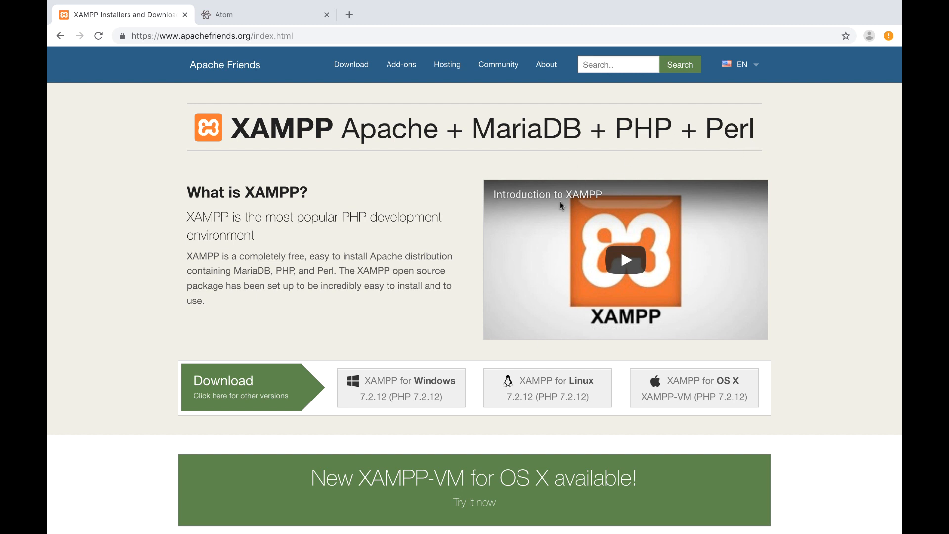
mouse_move(357, 123)
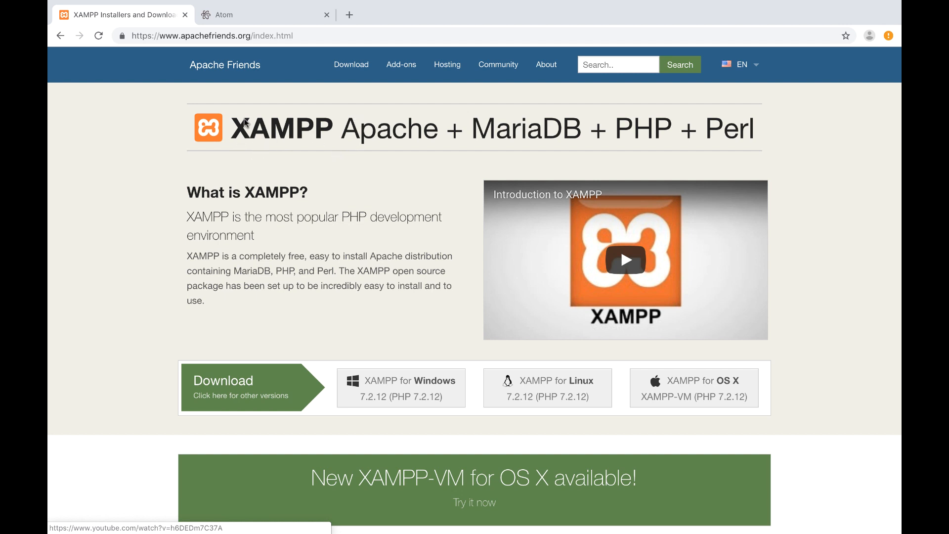
mouse_move(290, 142)
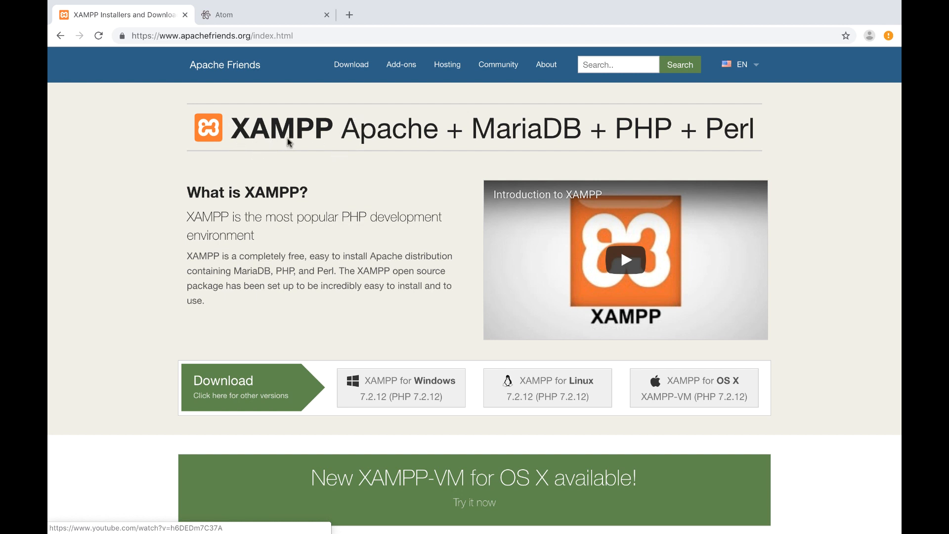
mouse_move(696, 403)
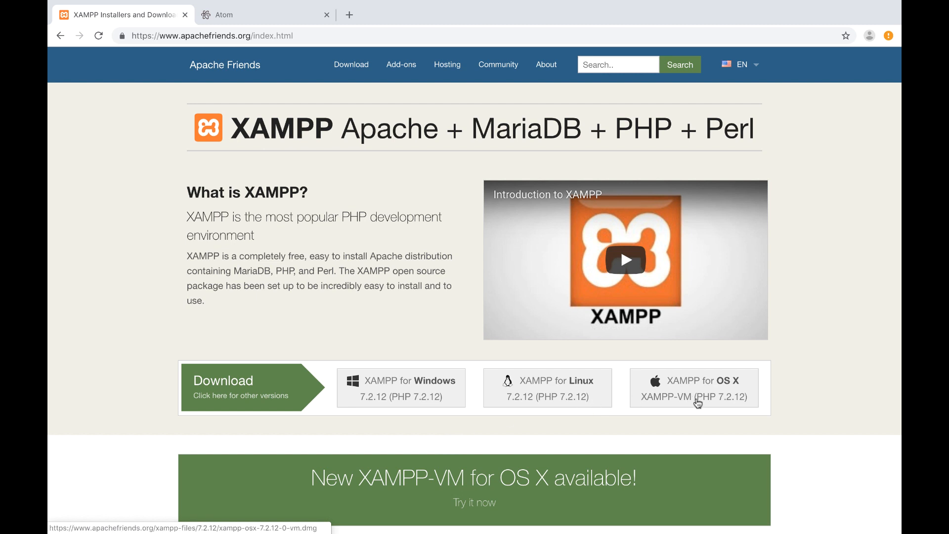
mouse_move(655, 251)
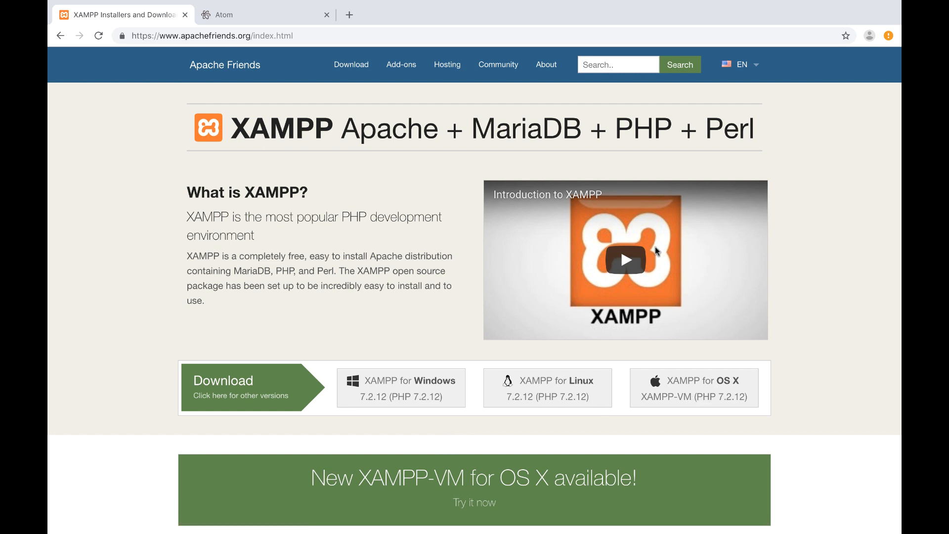
mouse_move(676, 223)
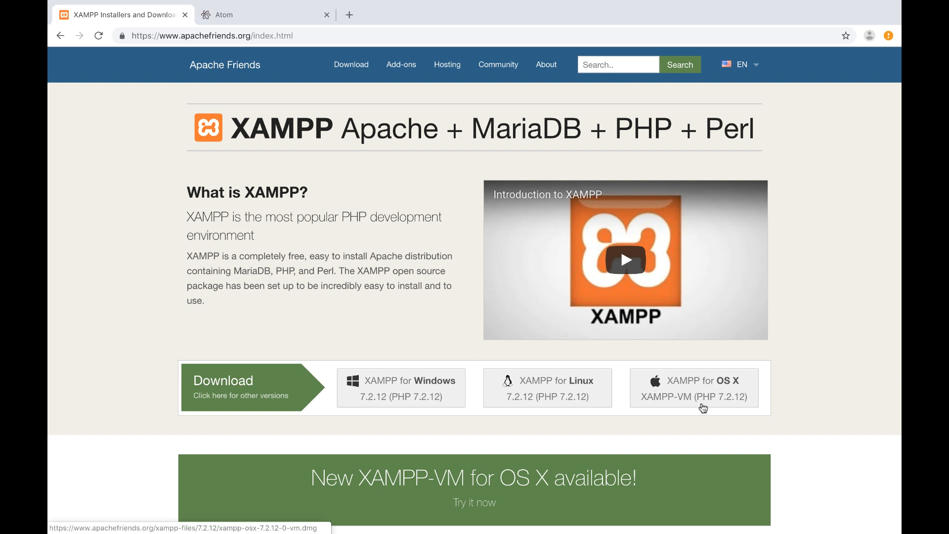
mouse_move(689, 405)
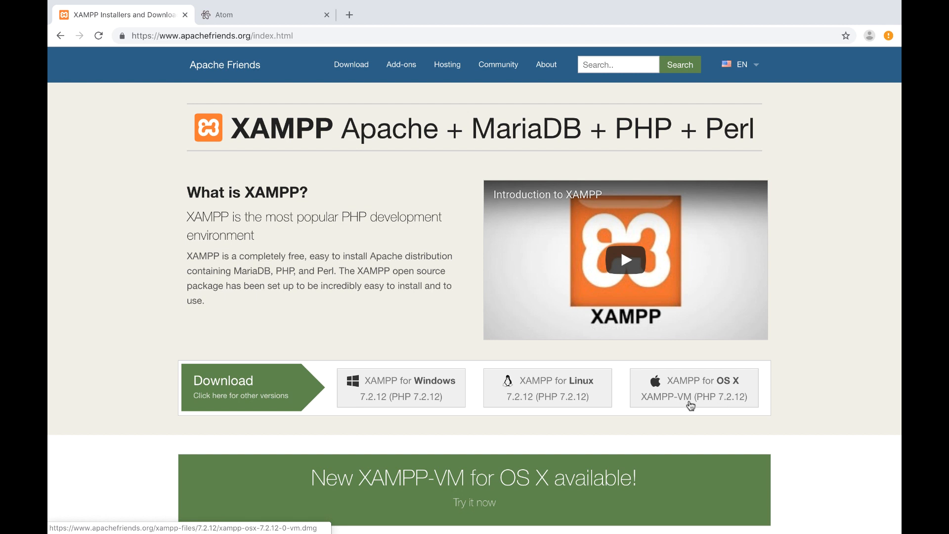
mouse_move(654, 351)
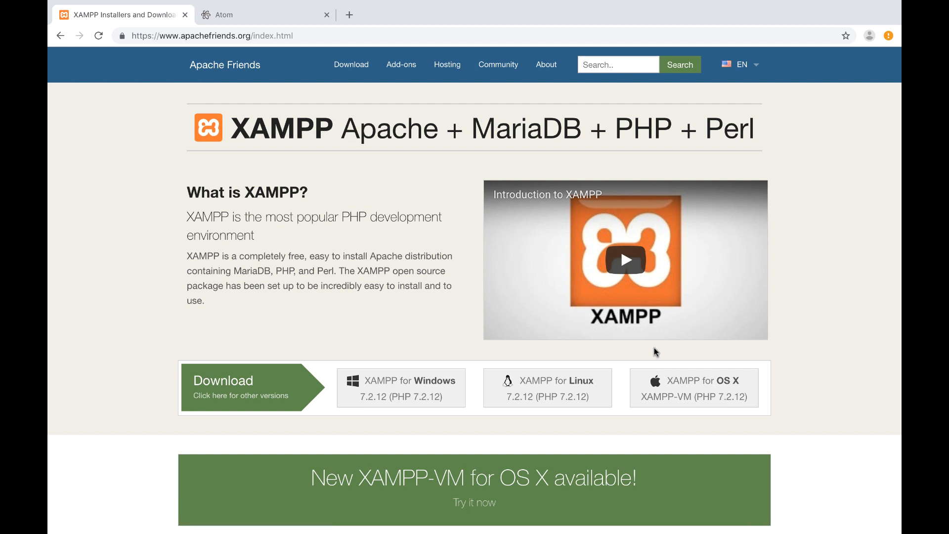
mouse_move(640, 389)
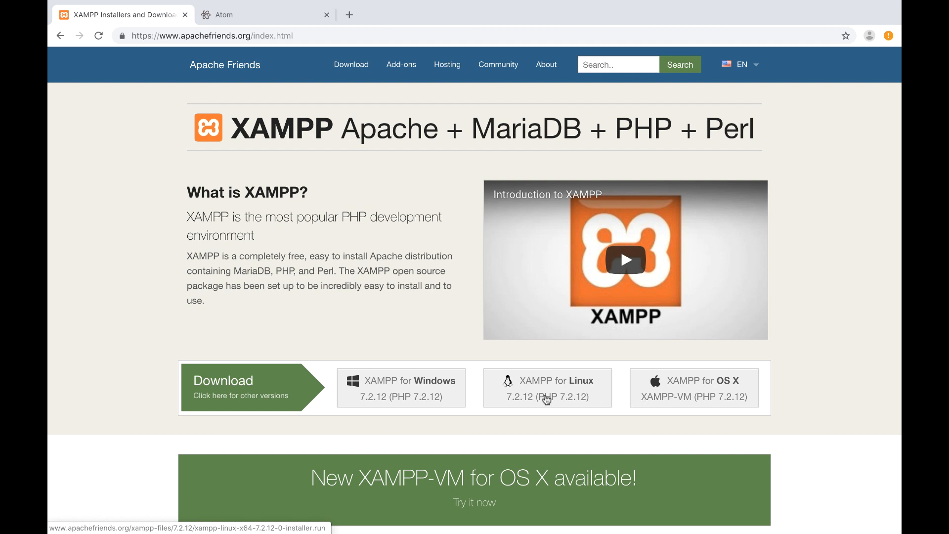
mouse_move(522, 383)
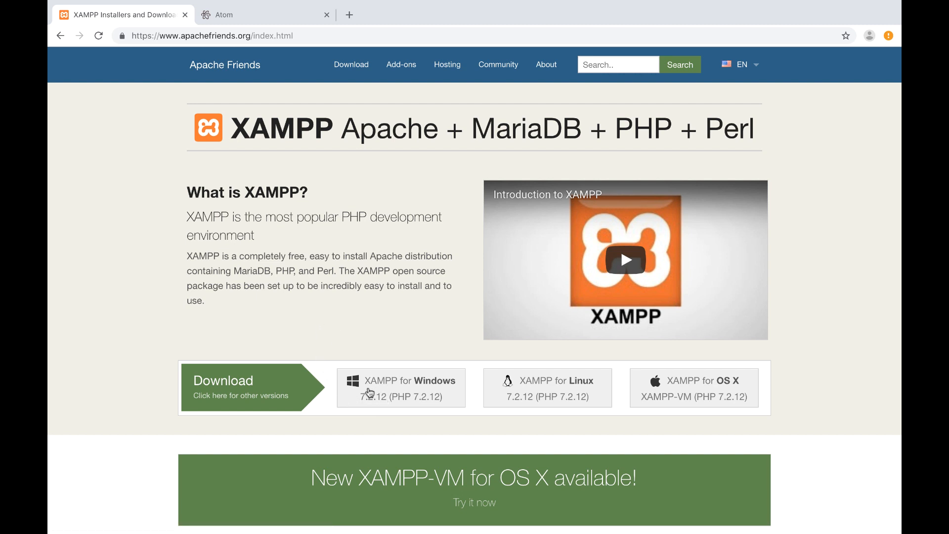
mouse_move(336, 335)
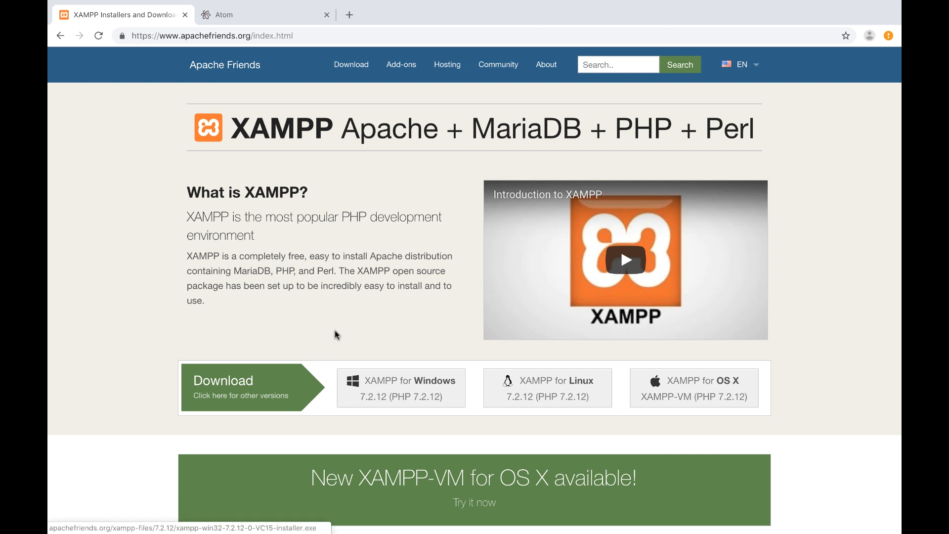
mouse_move(254, 402)
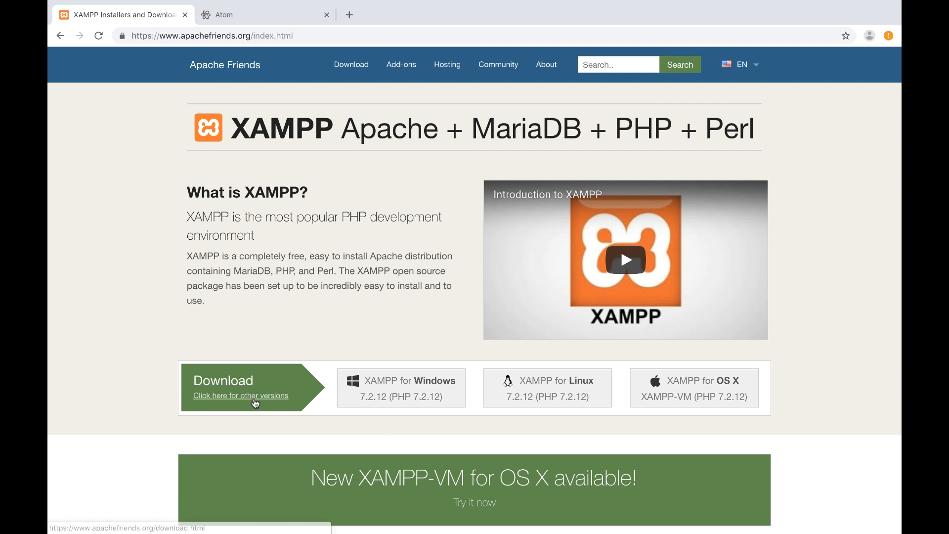
left_click(239, 395)
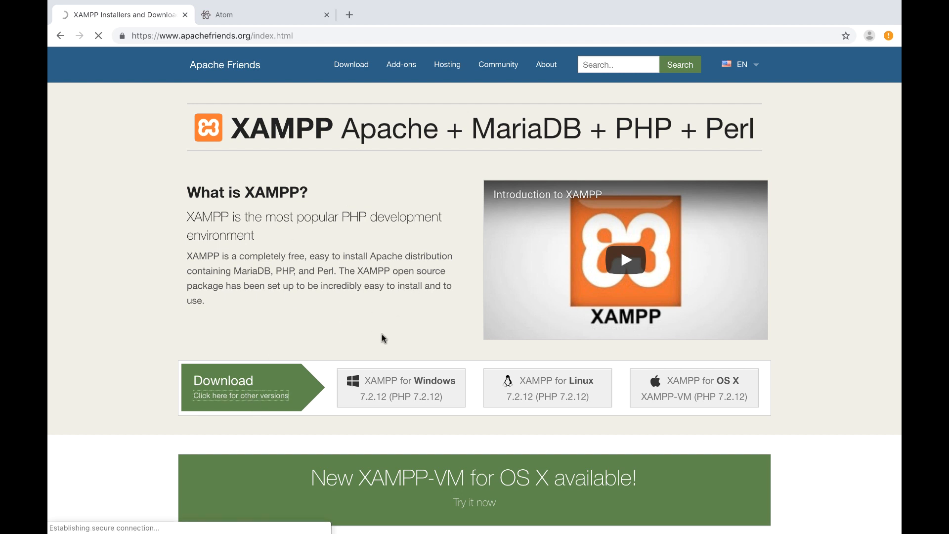
left_click(349, 65)
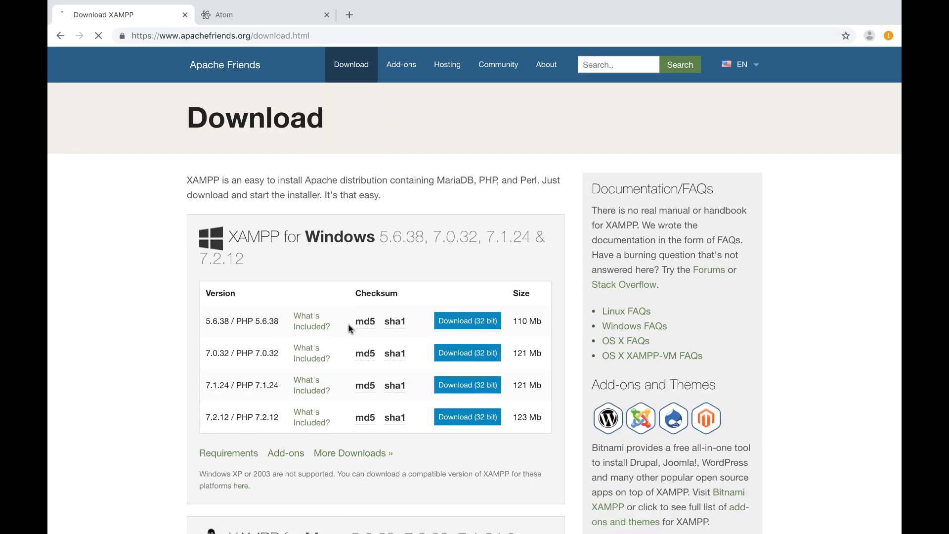
Step: Scroll through the Windows, Linux and OS X tables listing versions 5.6.38 to 7.2.12
scroll("down", 3)
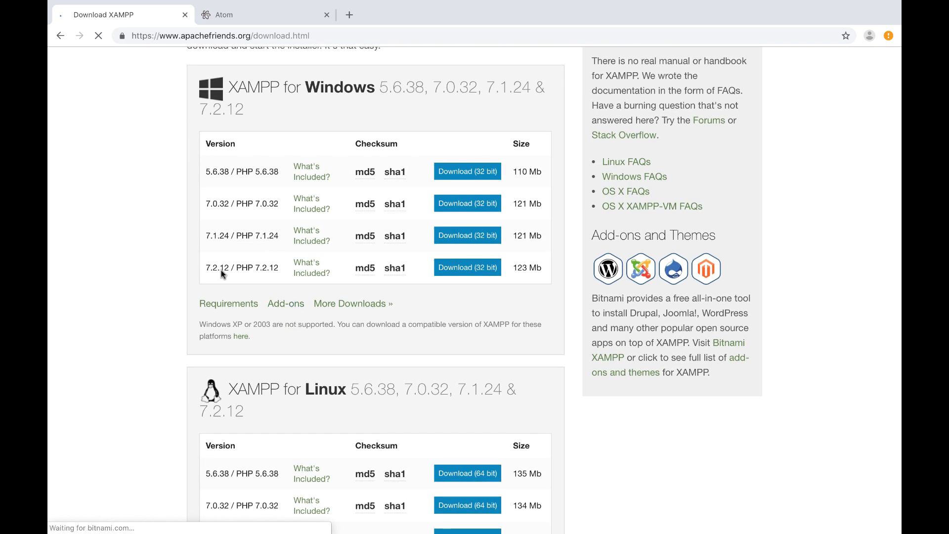
scroll("down", 3)
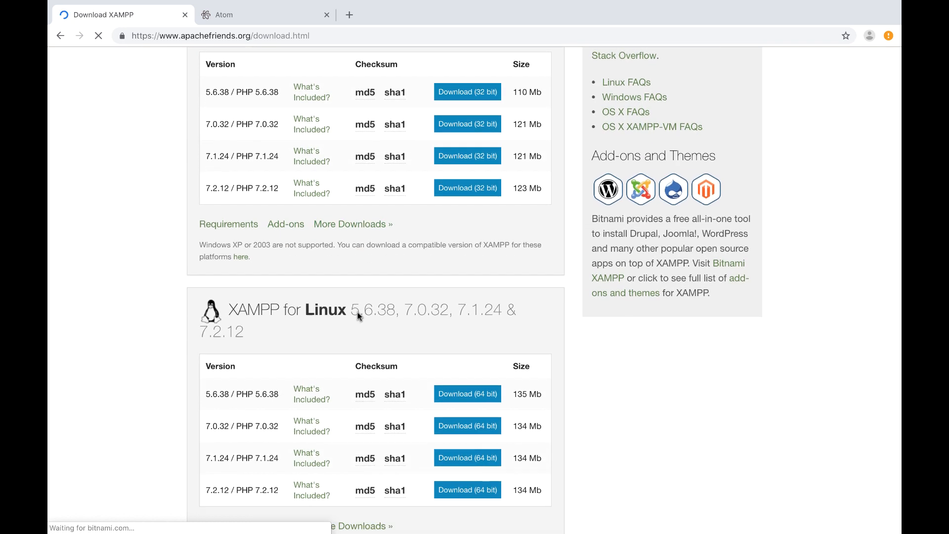
scroll("down", 3)
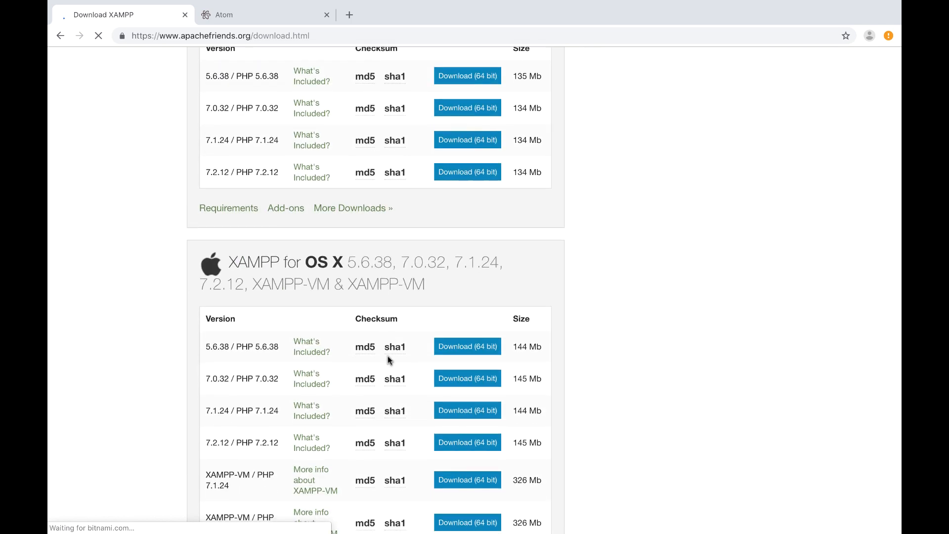
scroll("down", 3)
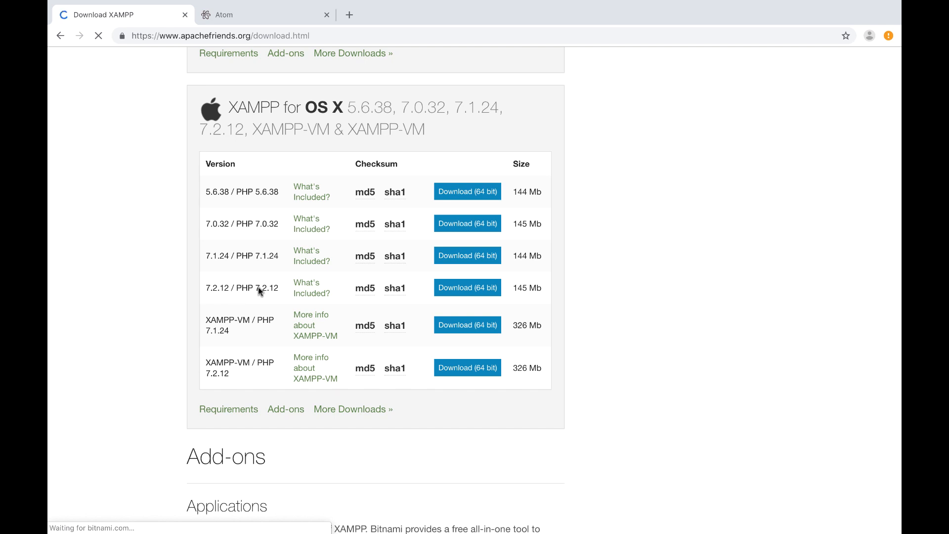
mouse_move(394, 288)
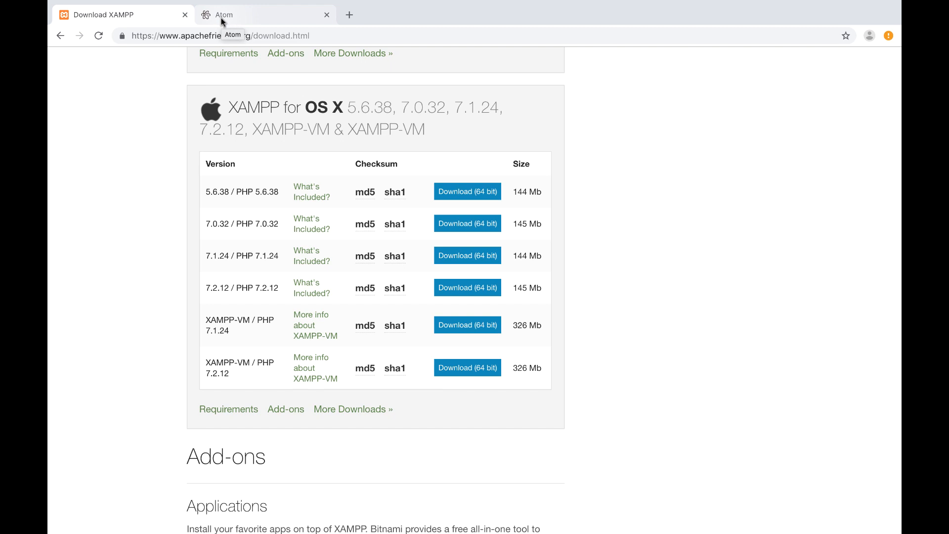
mouse_move(223, 21)
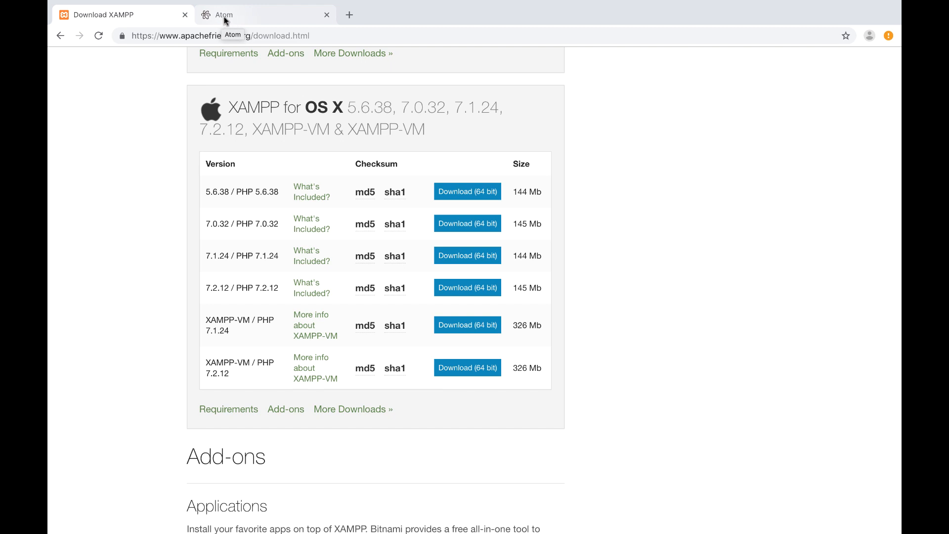
mouse_move(235, 17)
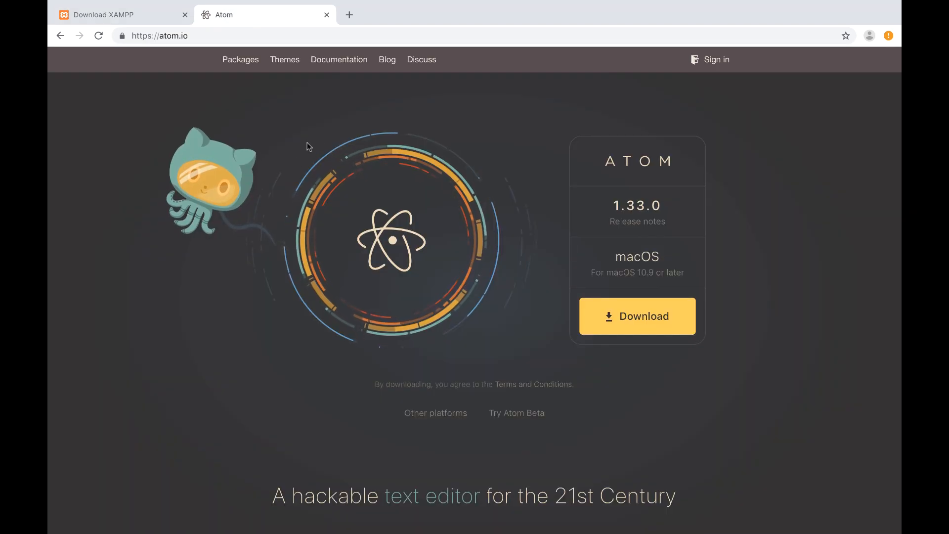
mouse_move(283, 59)
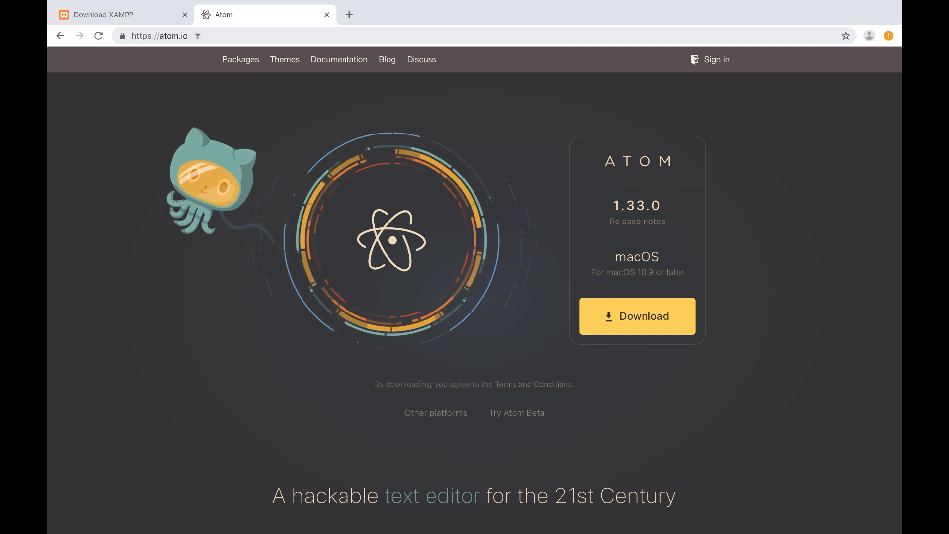
mouse_move(288, 190)
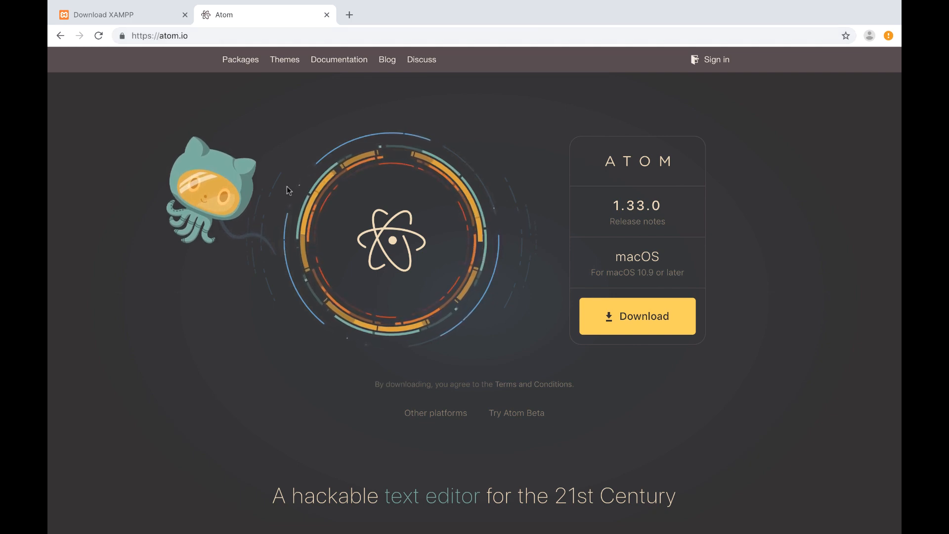
mouse_move(269, 213)
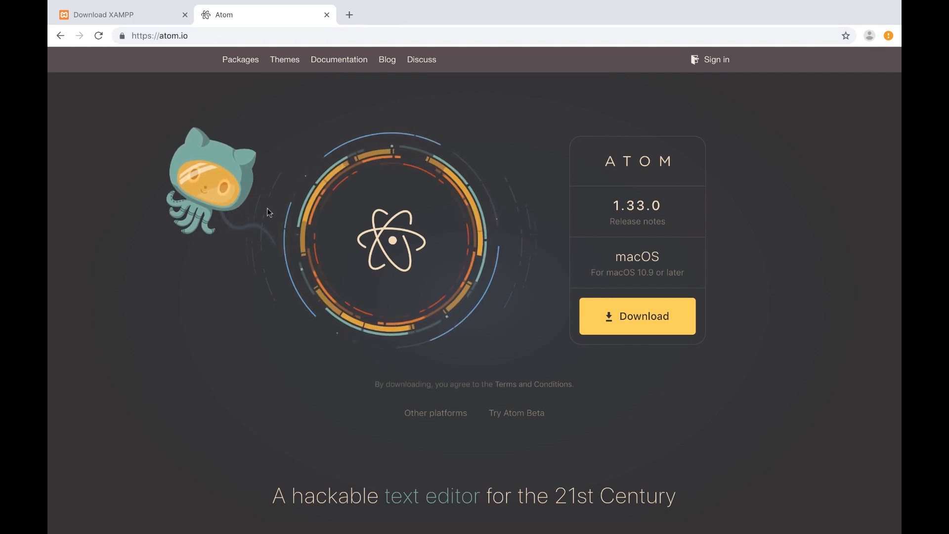
Step: Scroll down the page showing the Atom 1.33.0 macOS download offer
scroll("down", 3)
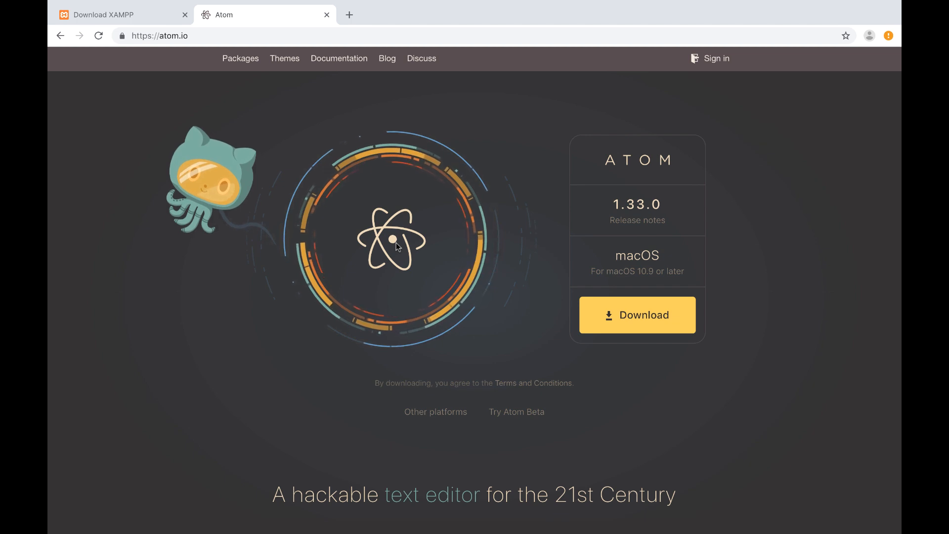
mouse_move(357, 357)
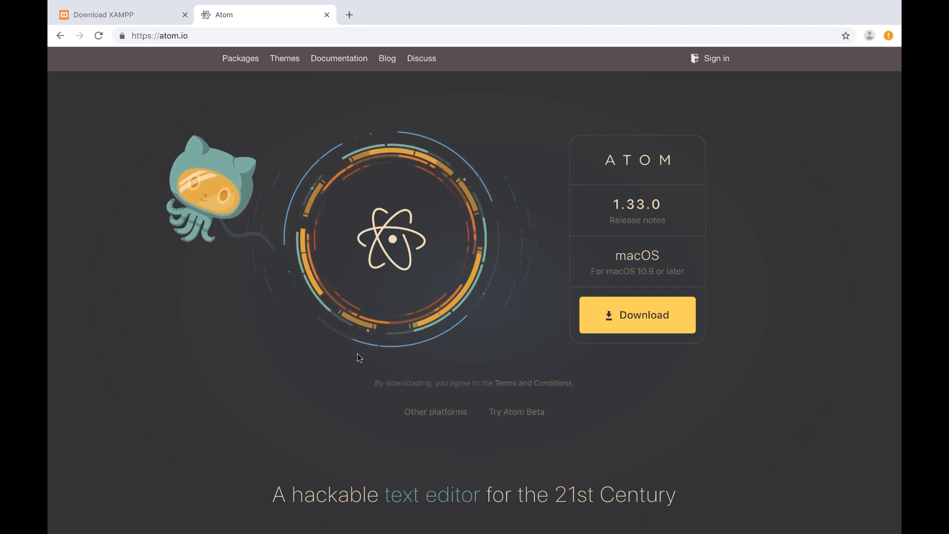